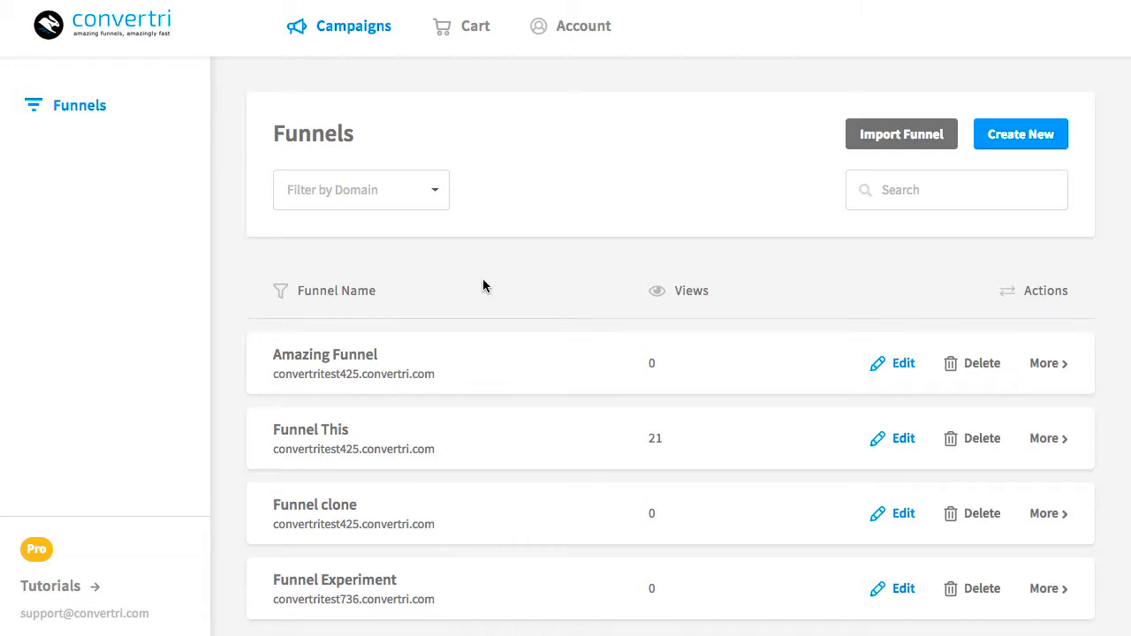
pyautogui.moveTo(903, 363)
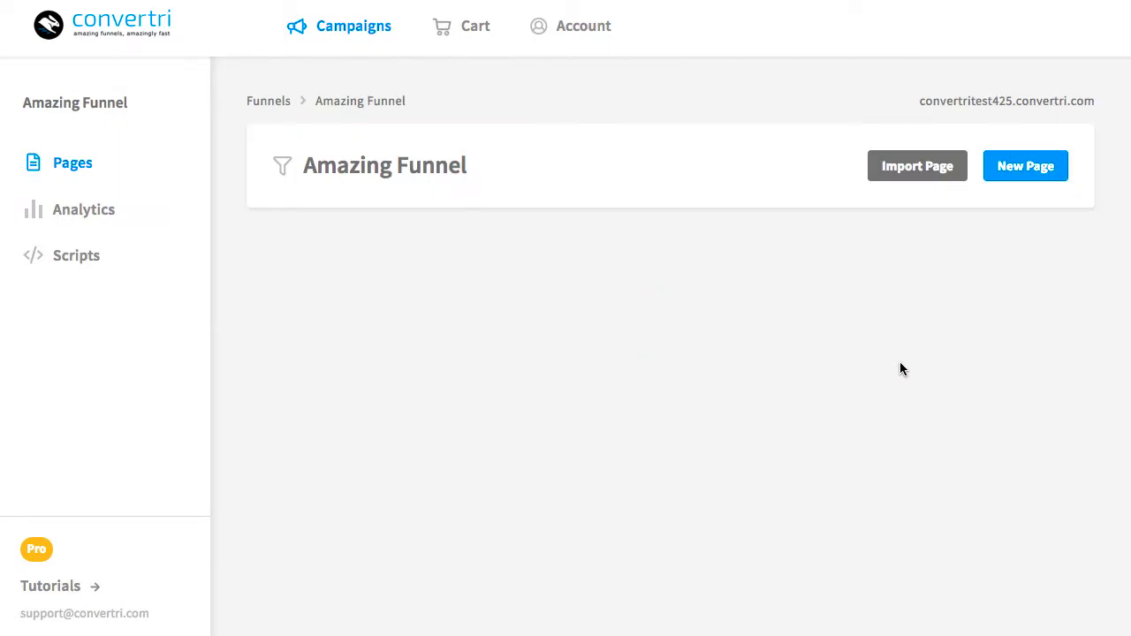
pyautogui.moveTo(813, 360)
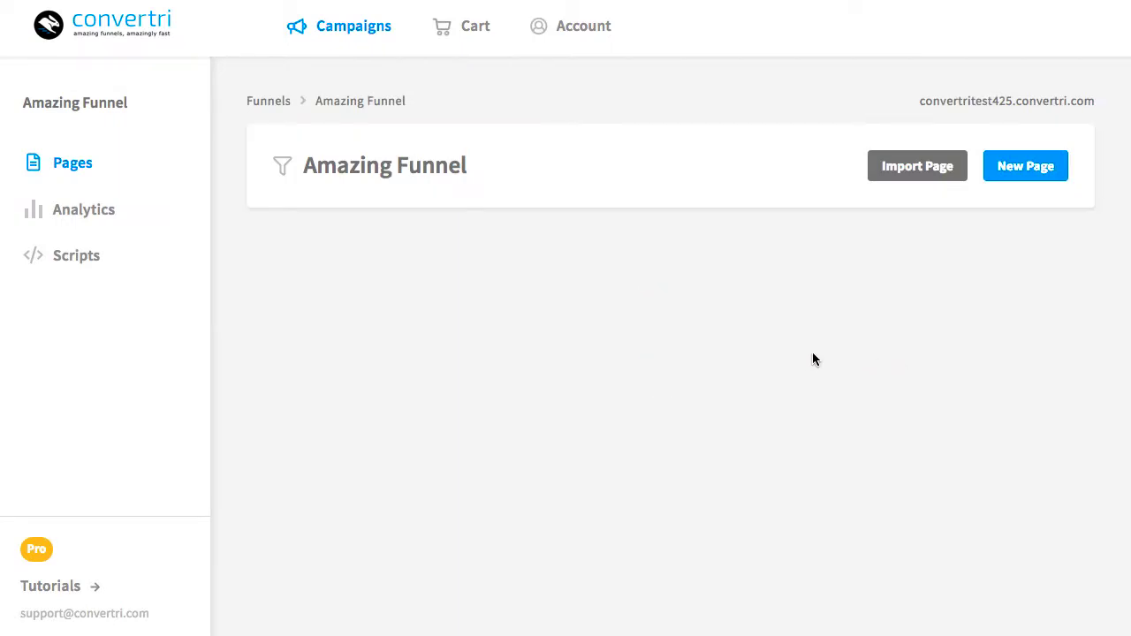
pyautogui.moveTo(917, 177)
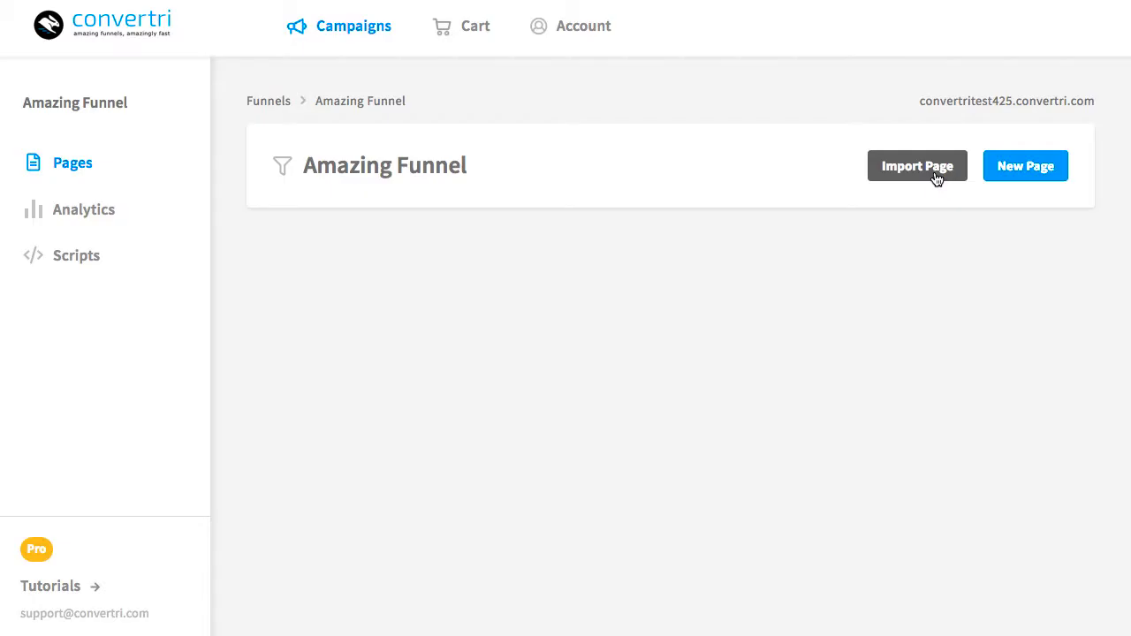
# Open the Import Page dialog for Amazing Funnel and cancel without importing anything.
pyautogui.click(917, 166)
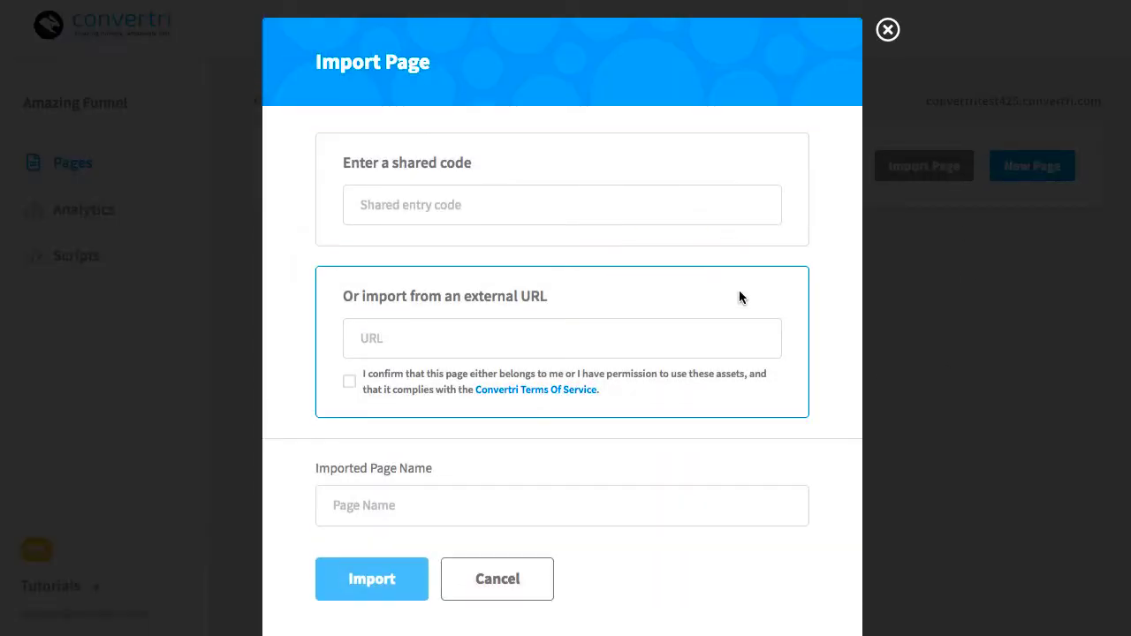
pyautogui.moveTo(496, 578)
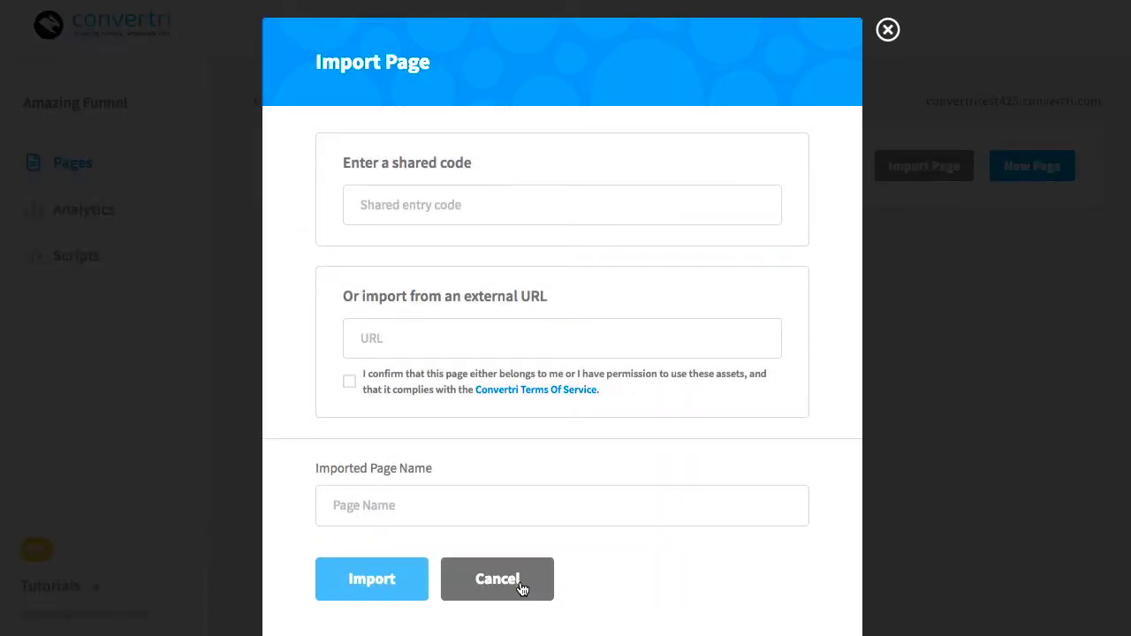
pyautogui.click(496, 579)
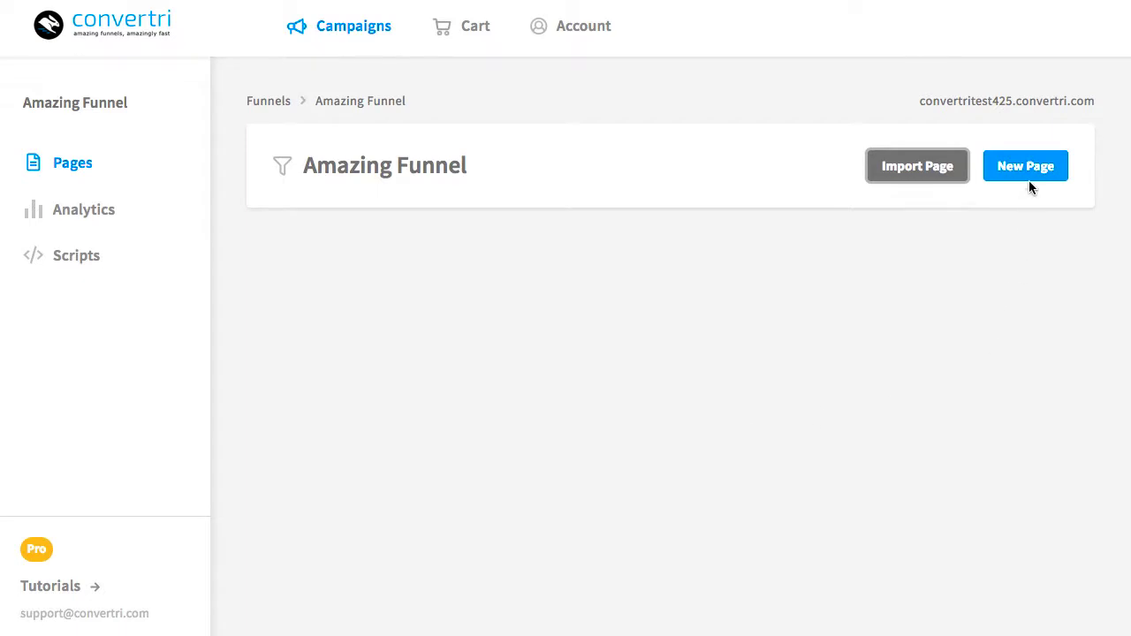
# Open the new-page template gallery, search for 'spring', then clear the search.
pyautogui.click(1025, 166)
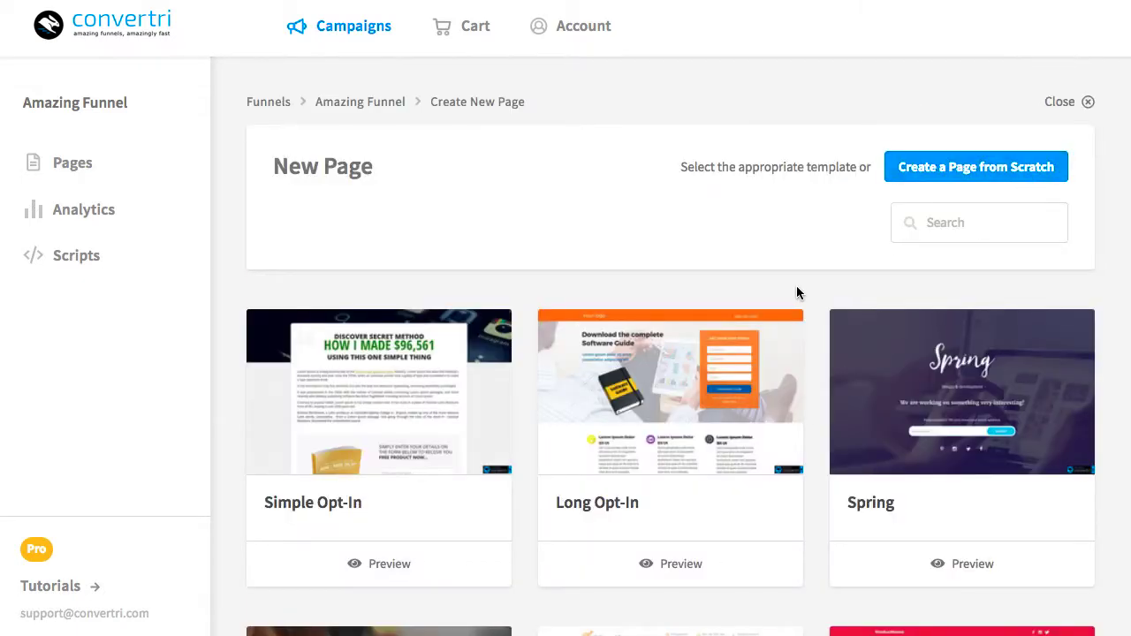
pyautogui.scroll(-3)
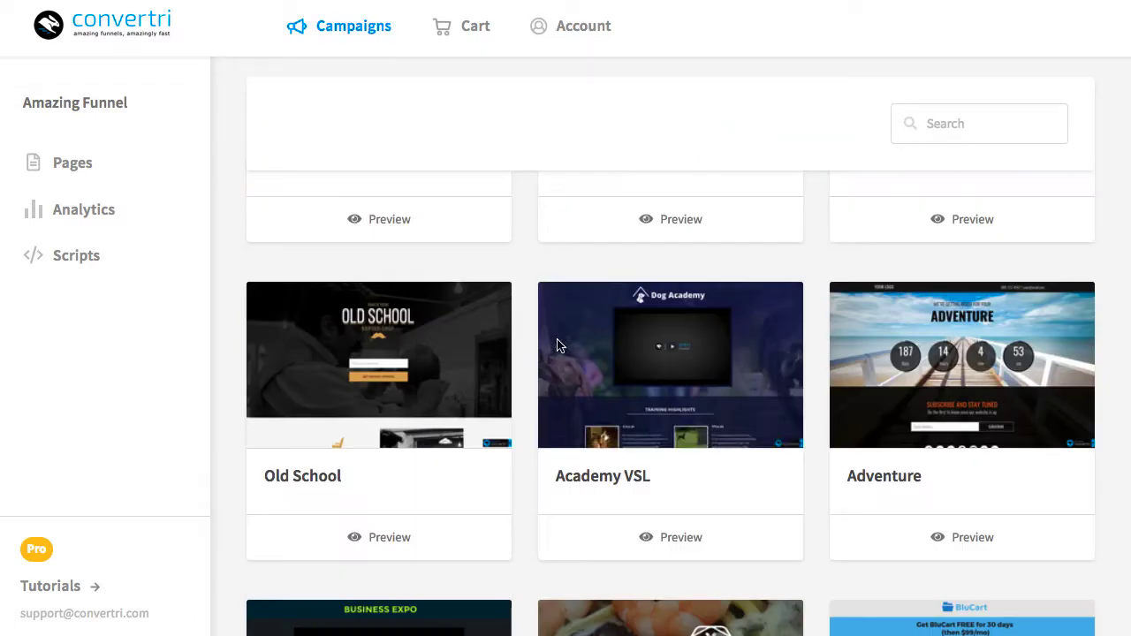
pyautogui.scroll(-3)
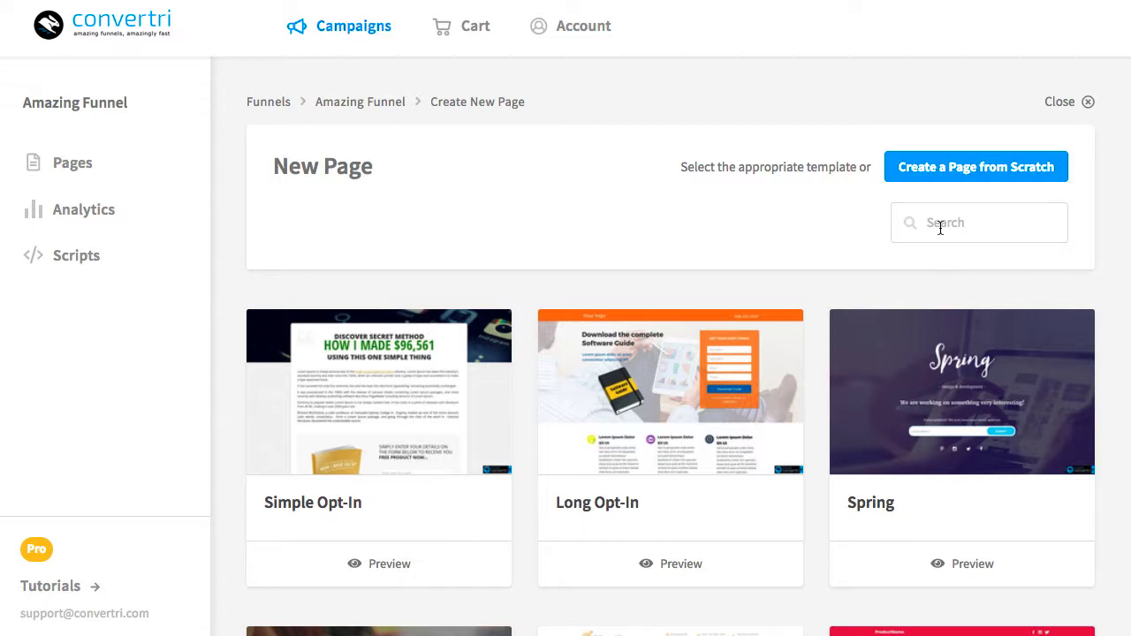
pyautogui.click(978, 222)
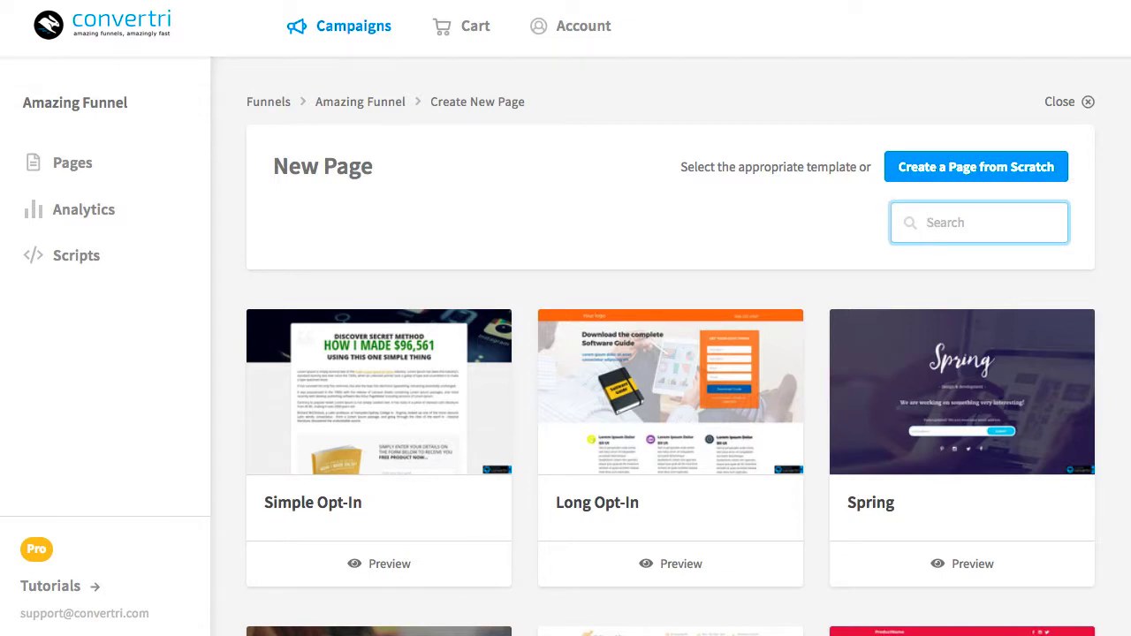
pyautogui.write('spring')
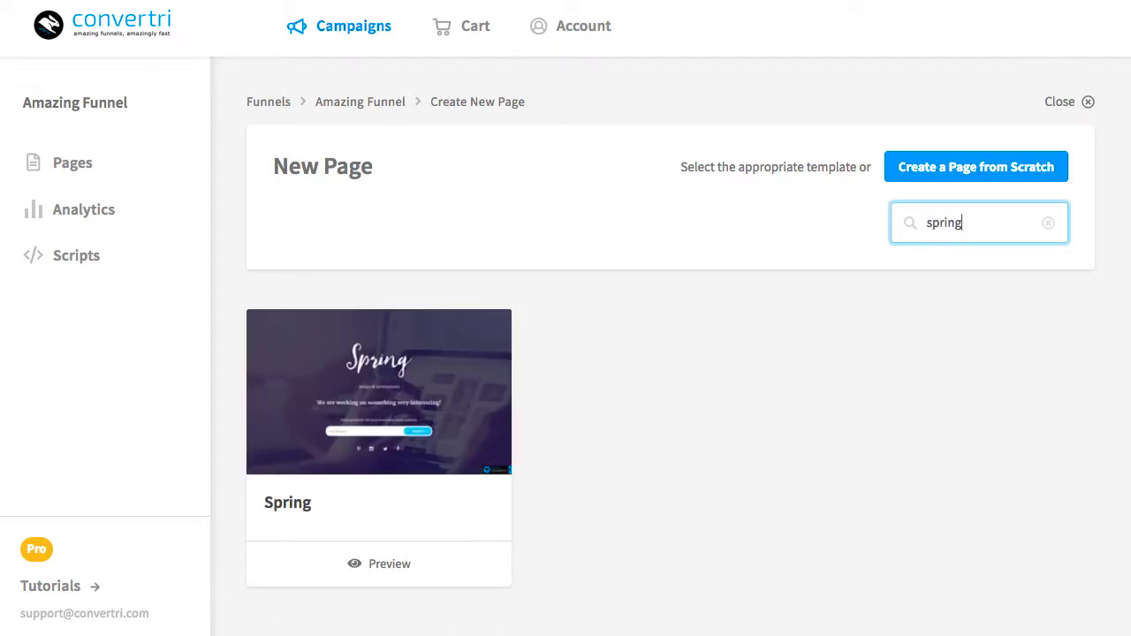
pyautogui.click(1048, 223)
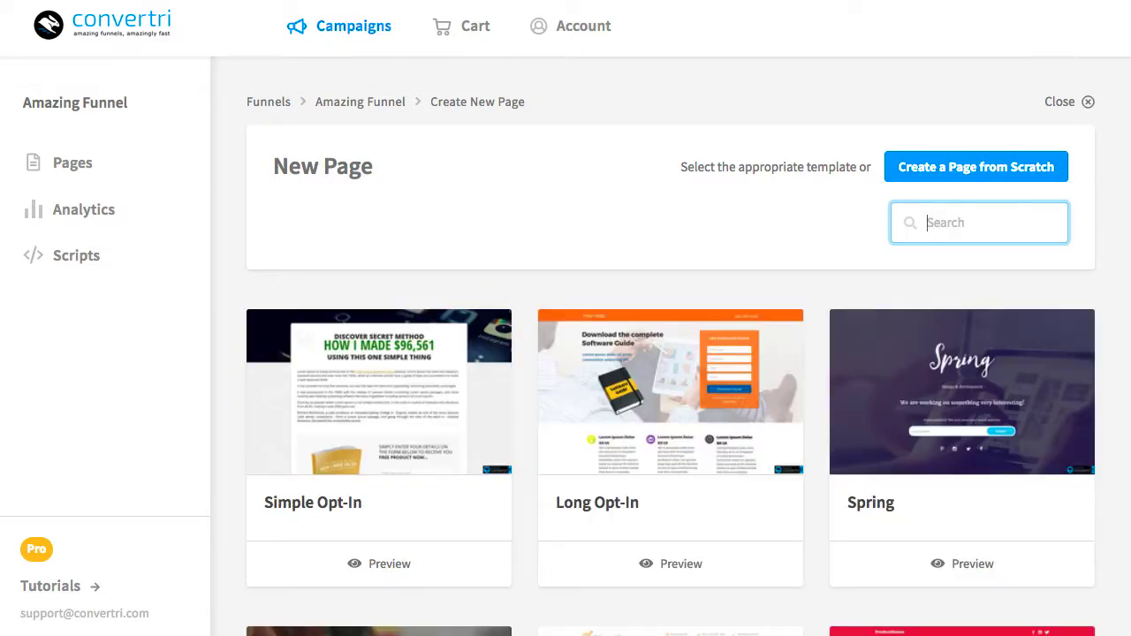
# Browse the templates and view the Deep Blue template in full preview.
pyautogui.scroll(-3)
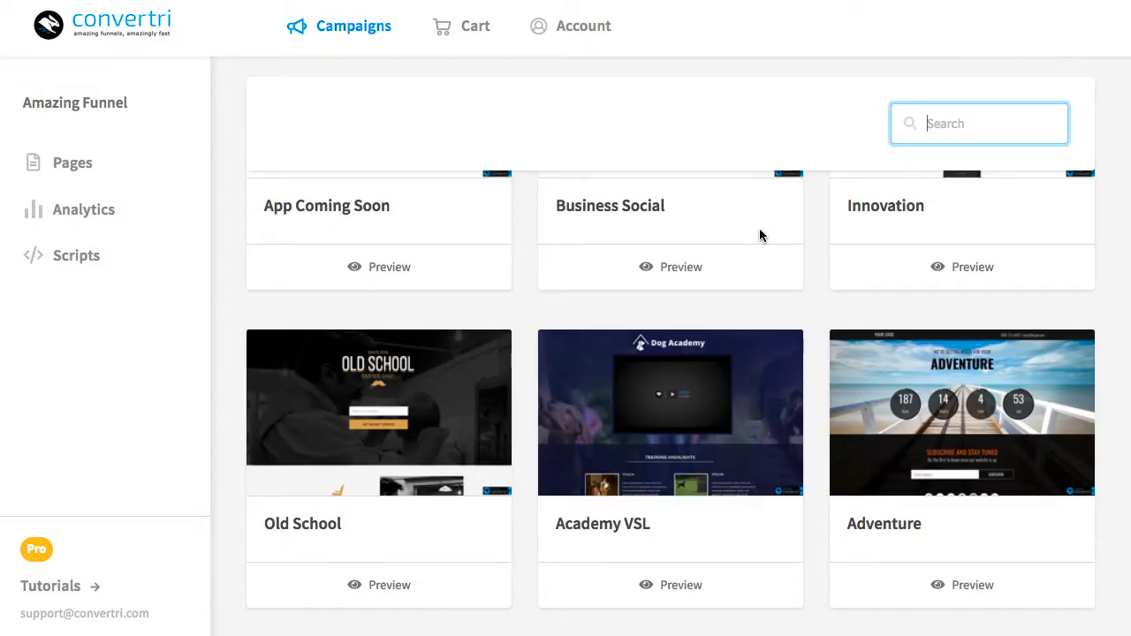
pyautogui.scroll(-3)
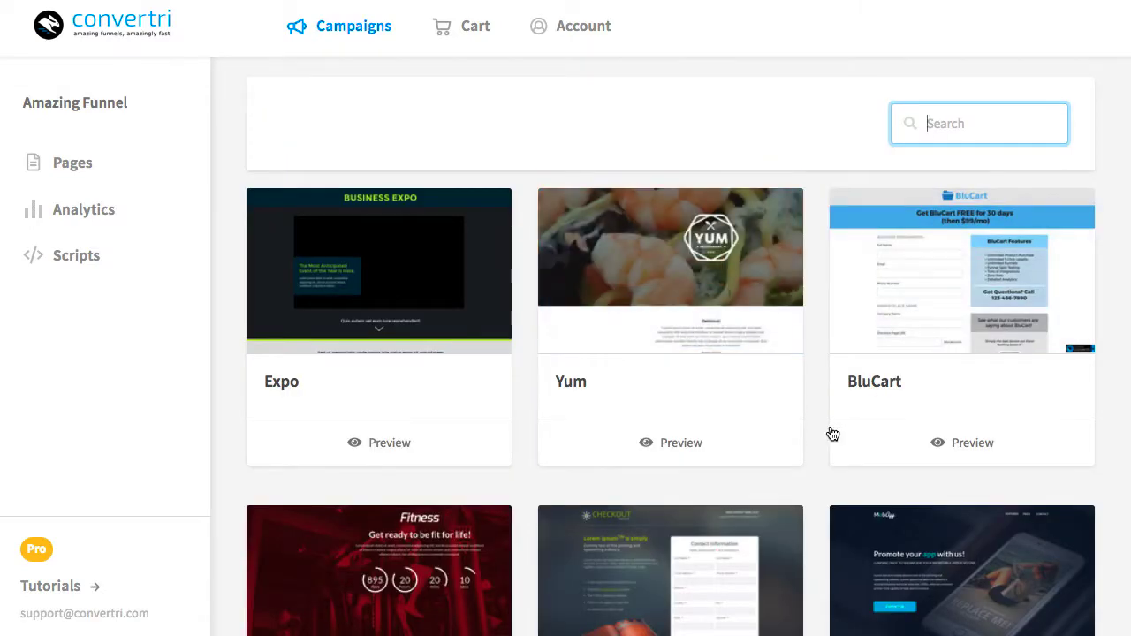
pyautogui.scroll(-3)
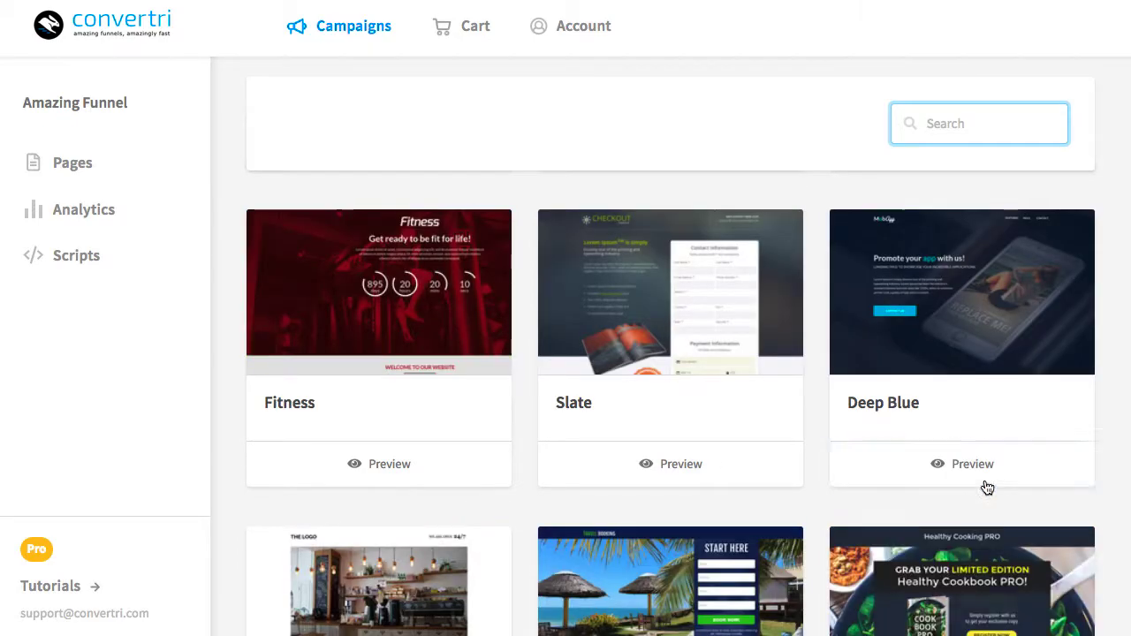
pyautogui.click(971, 464)
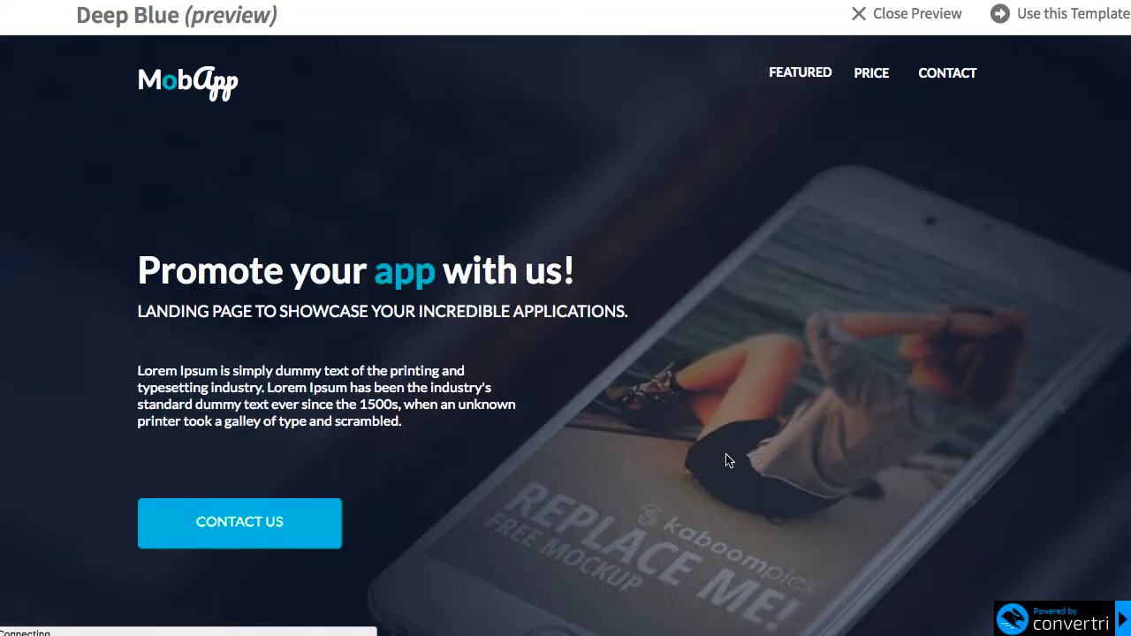
pyautogui.scroll(-3)
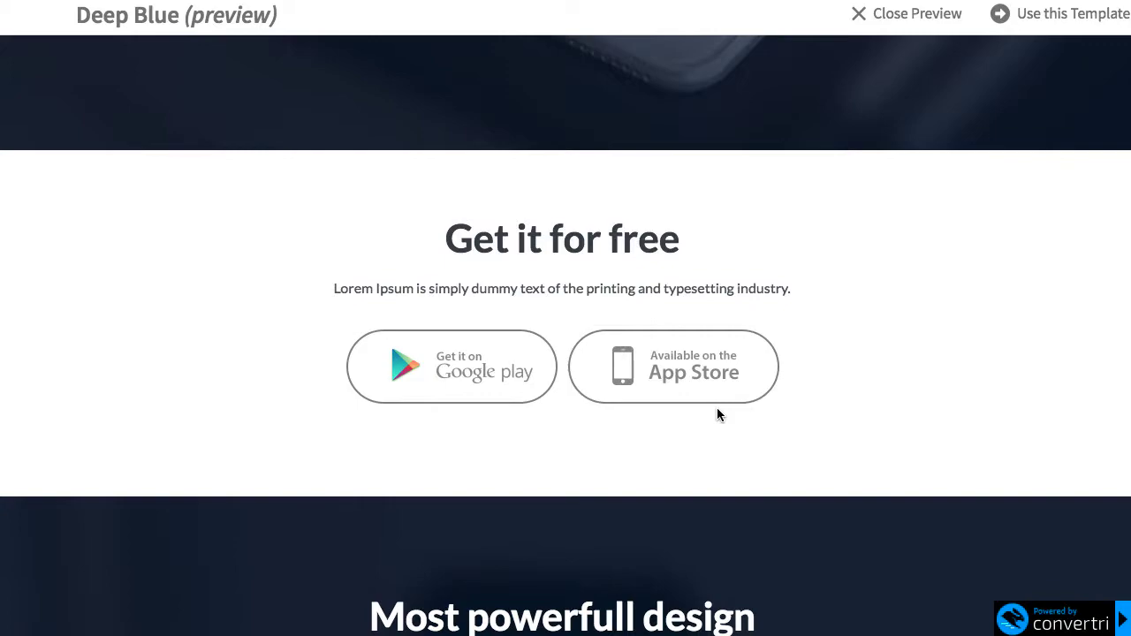
pyautogui.scroll(3)
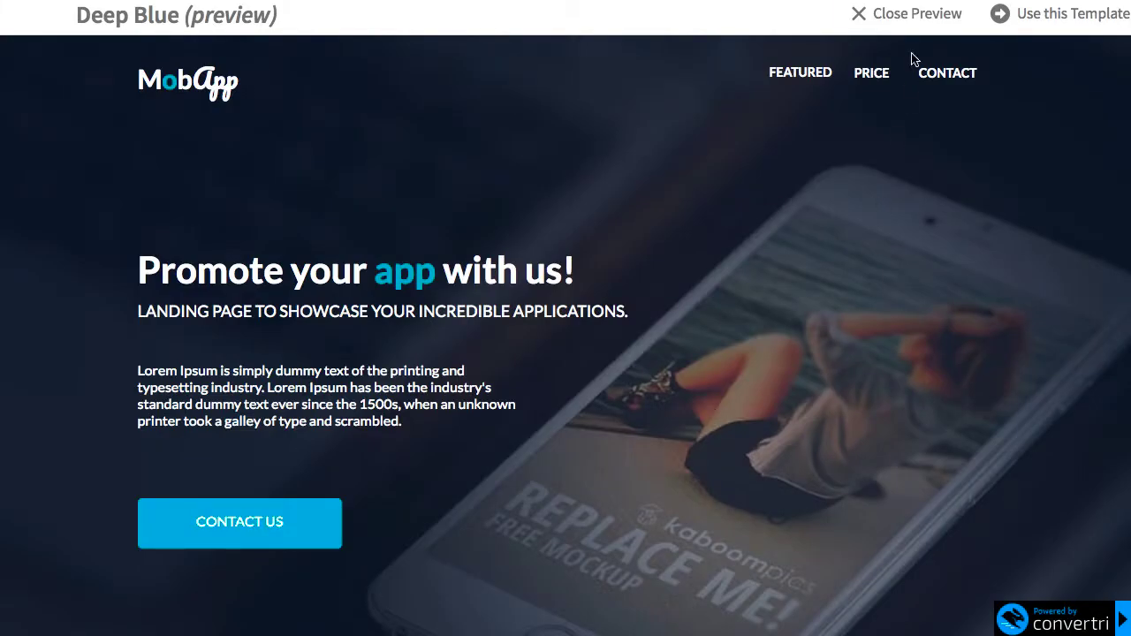
# Close the preview and select Deep Blue, bringing up the page-name prompt.
pyautogui.click(916, 13)
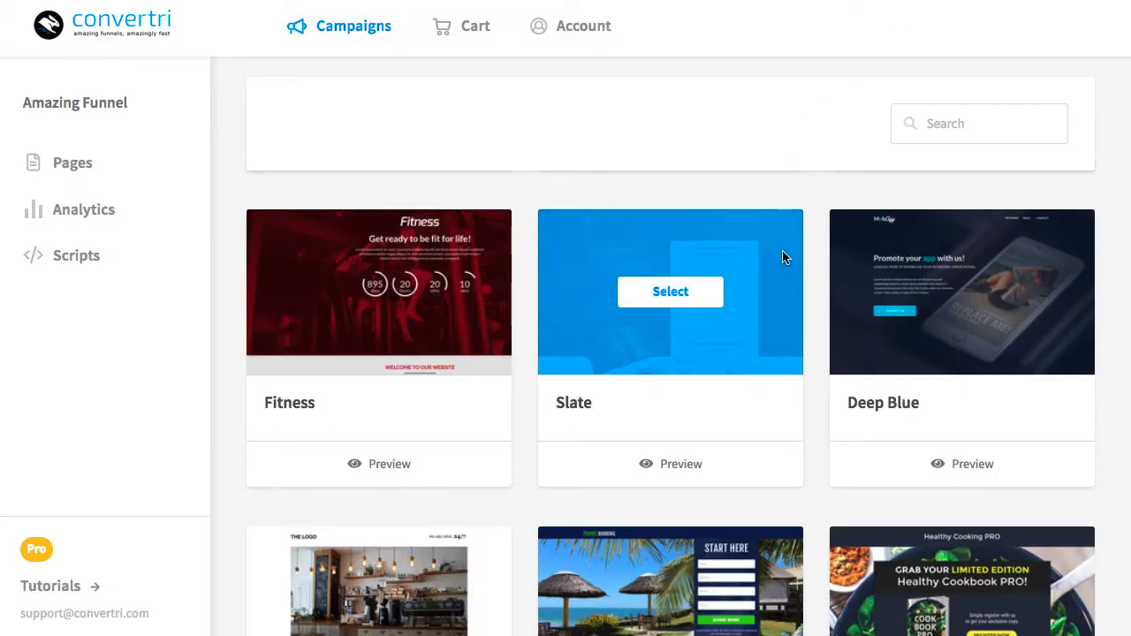
pyautogui.moveTo(996, 277)
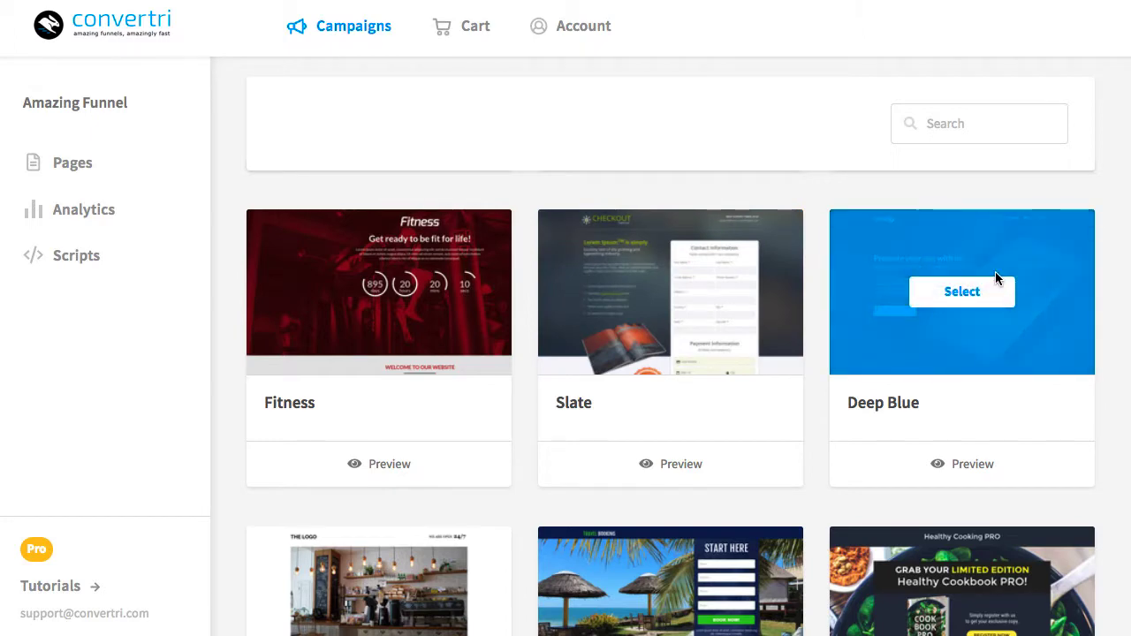
pyautogui.moveTo(971, 316)
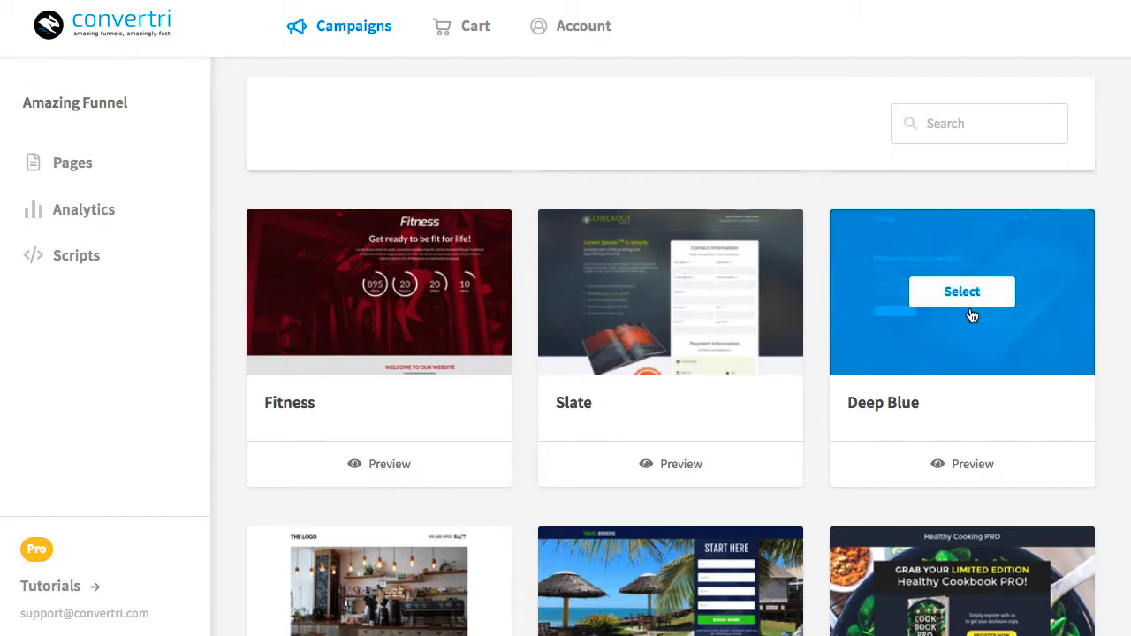
pyautogui.click(961, 291)
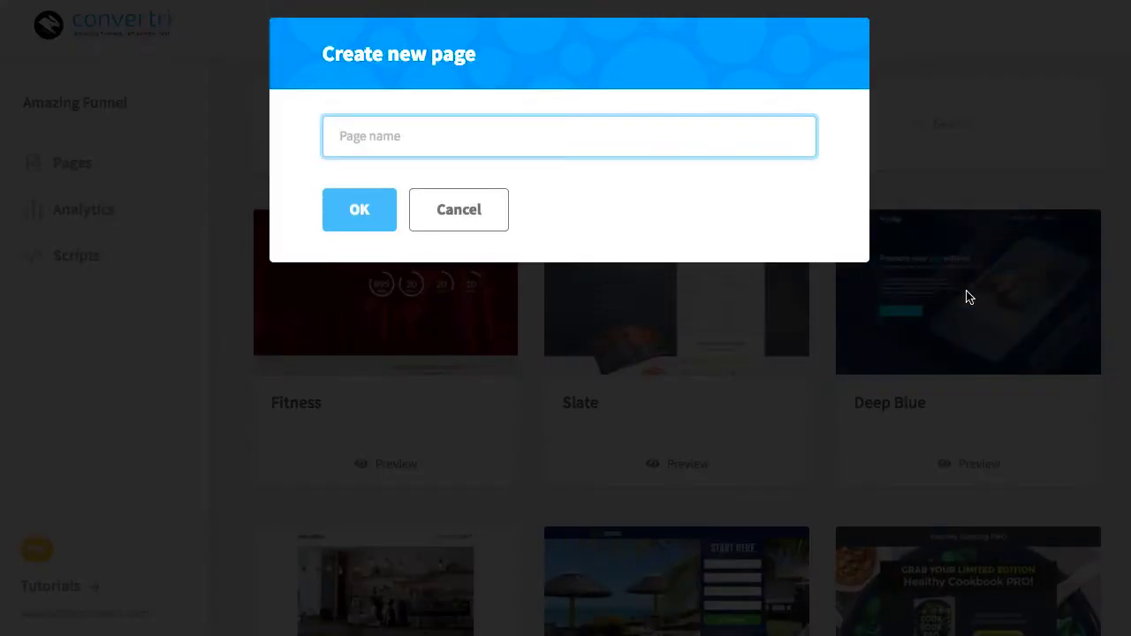
pyautogui.click(359, 210)
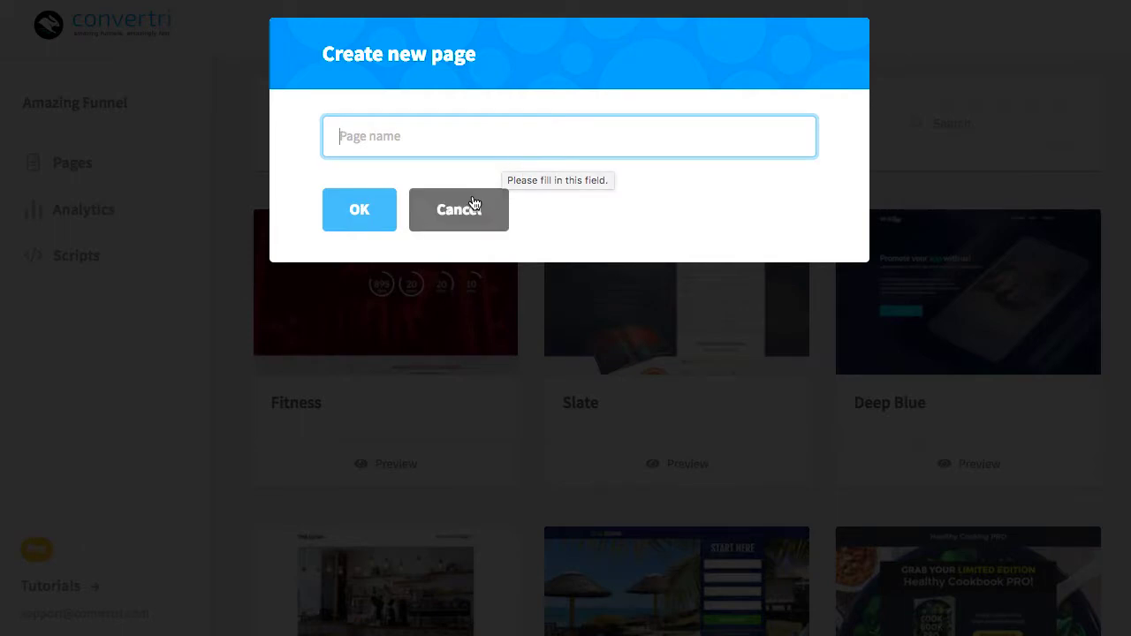
# Cancel the Deep Blue prompt and create a blank page from scratch named 'New Page'.
pyautogui.click(458, 209)
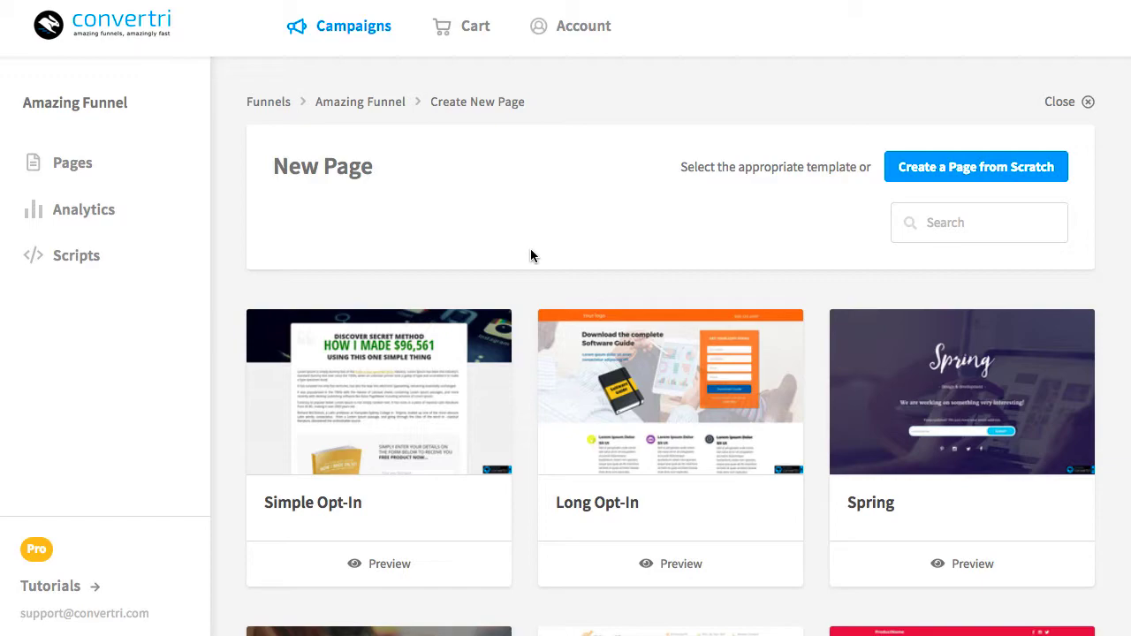
pyautogui.moveTo(954, 173)
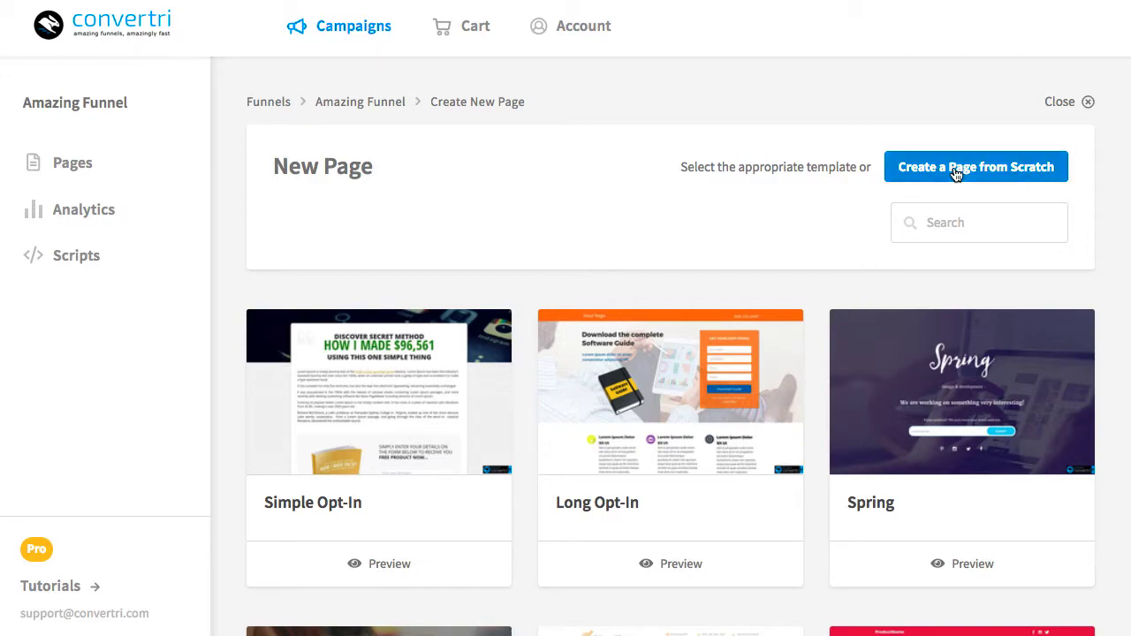
pyautogui.click(975, 166)
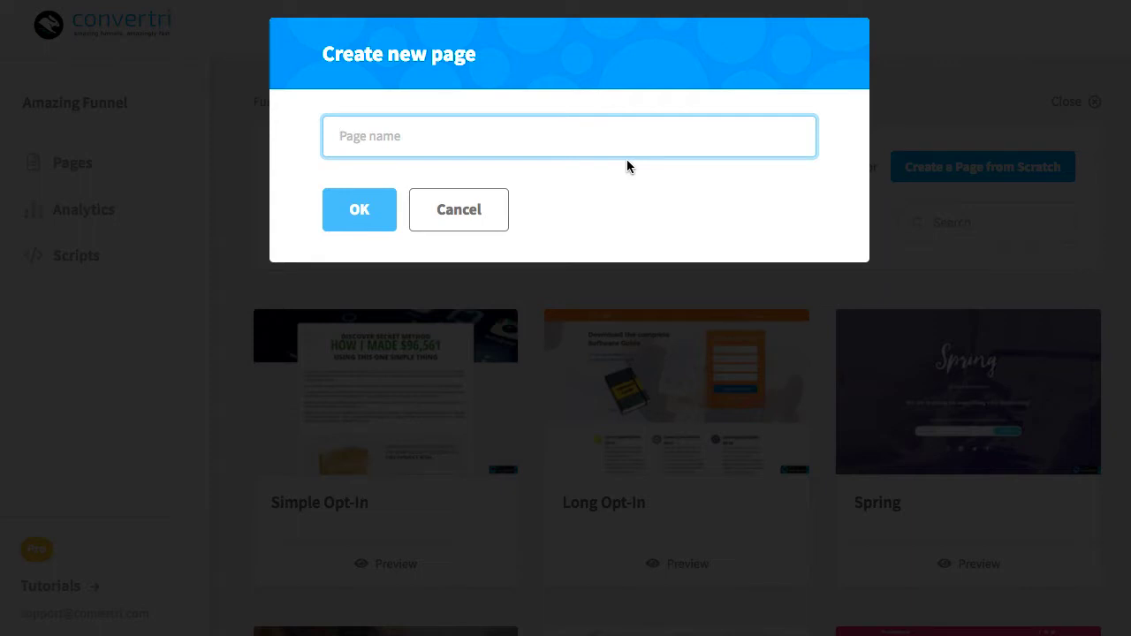
pyautogui.write('New Page')
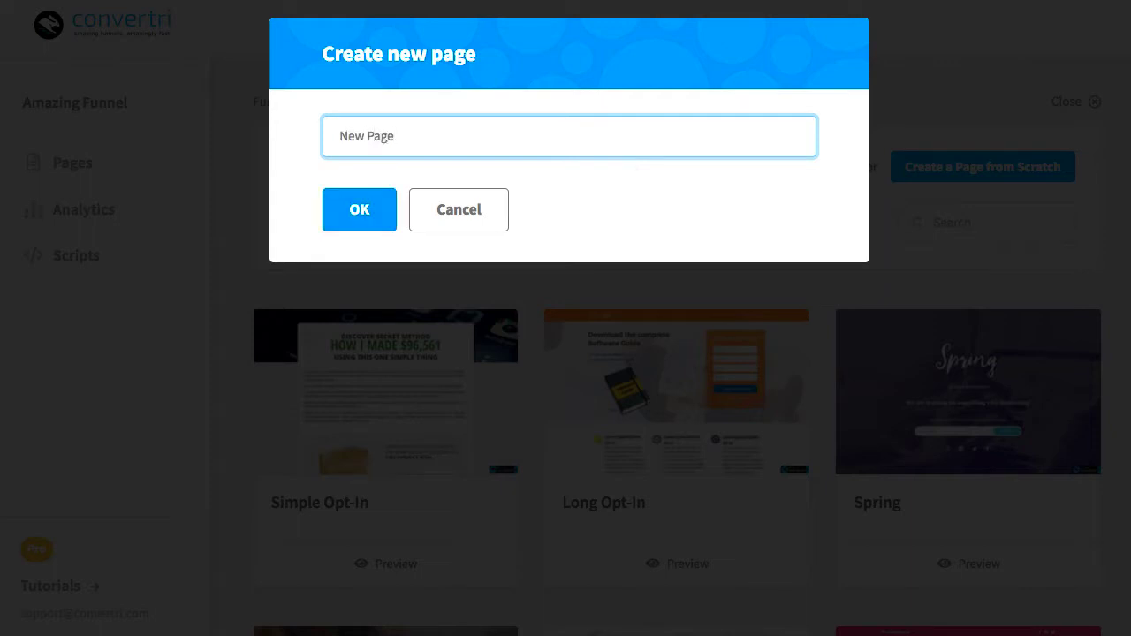
pyautogui.click(359, 209)
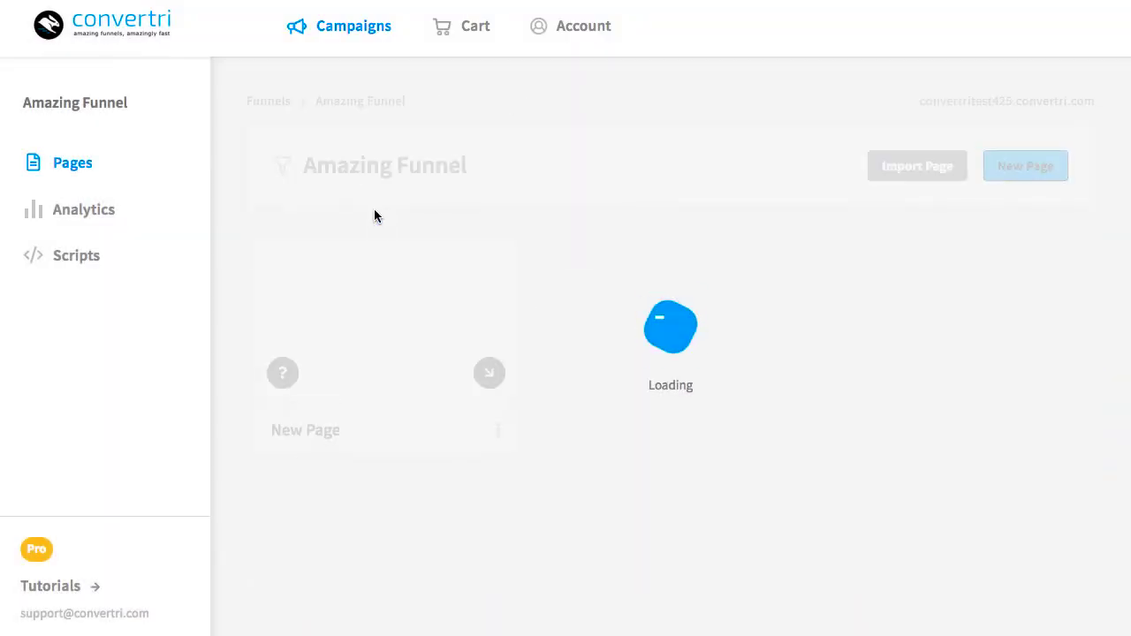